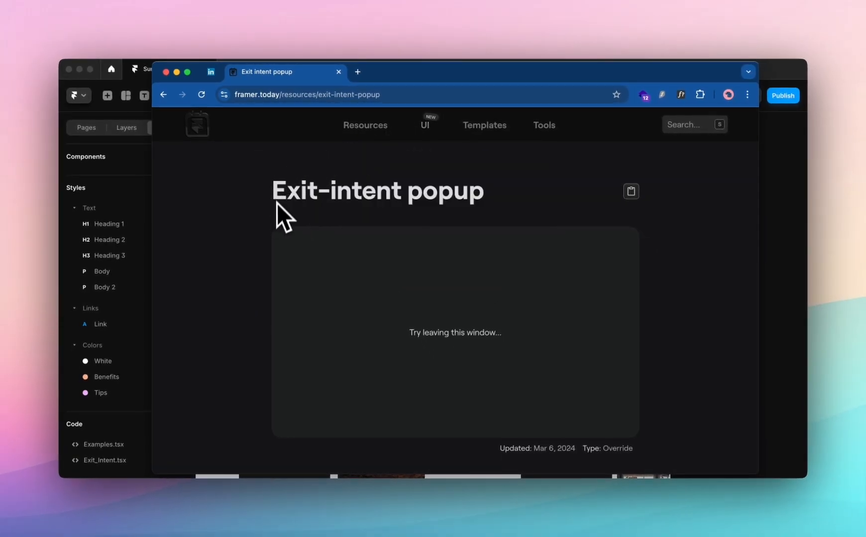
pyautogui.moveTo(801, 199)
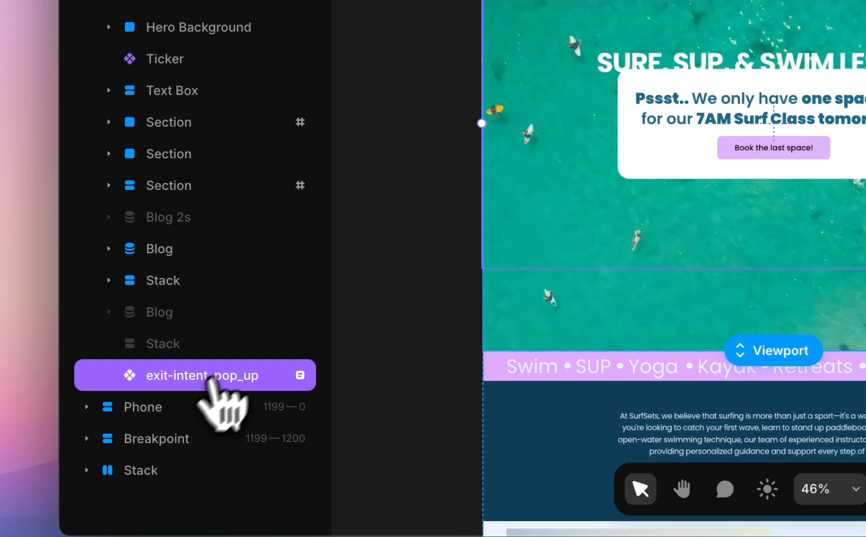
# - Open the exit-intent_pop_up component and copy the exit-intent override code from the resource page
pyautogui.doubleClick(202, 376)
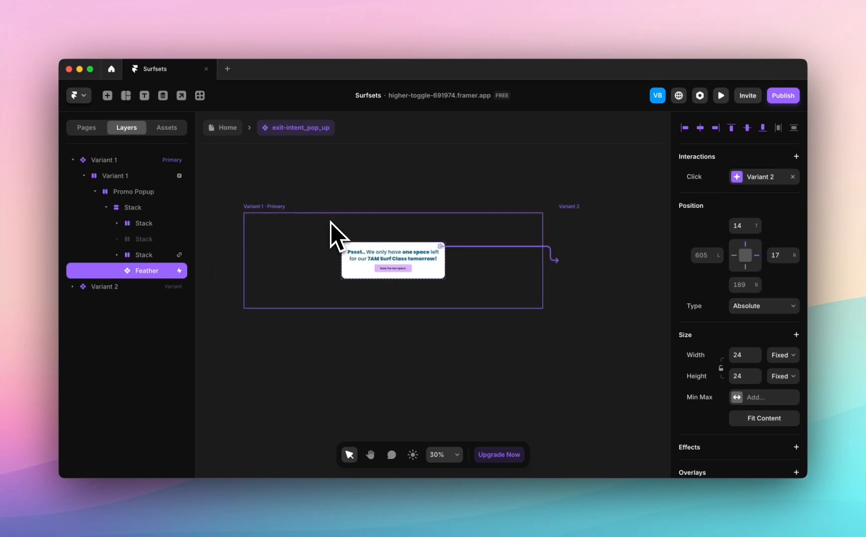
pyautogui.moveTo(286, 233)
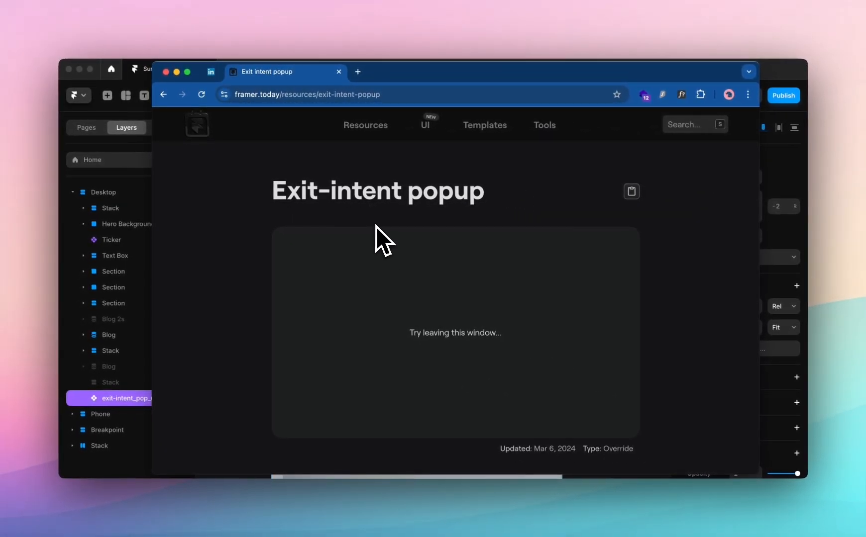
pyautogui.moveTo(541, 241)
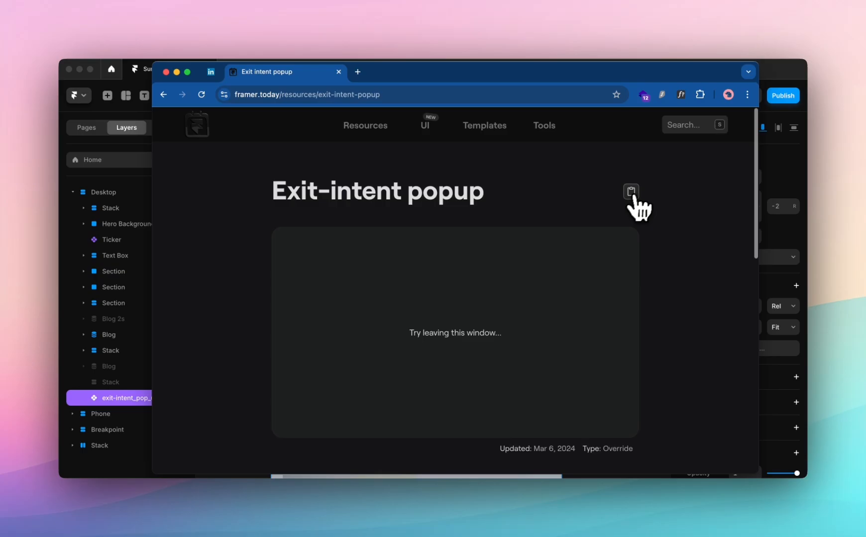
pyautogui.click(630, 192)
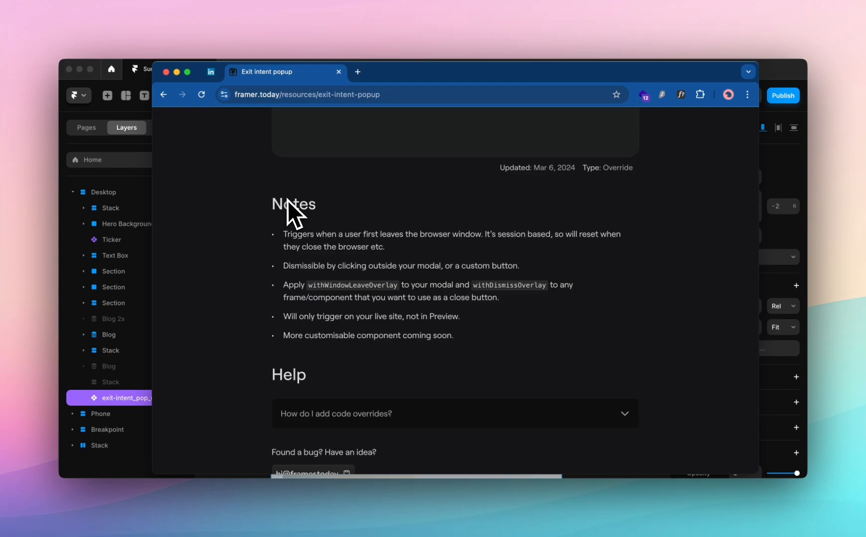
pyautogui.moveTo(320, 304)
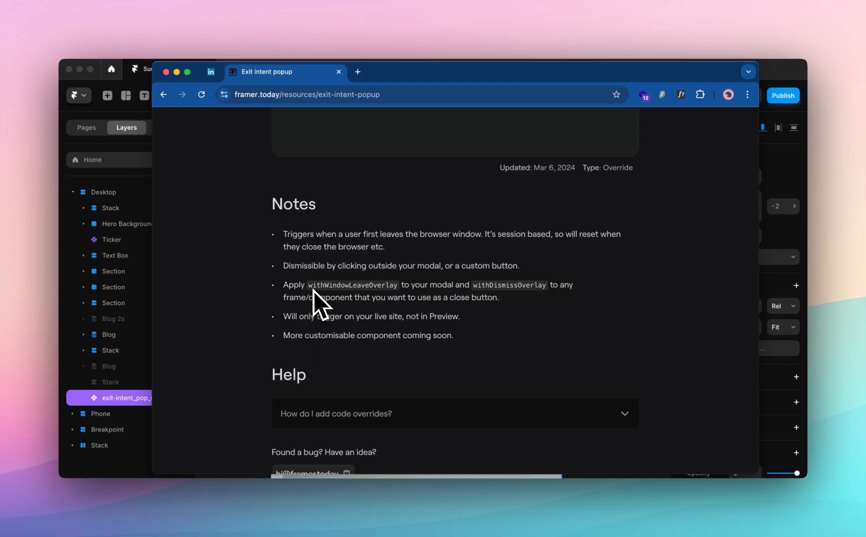
pyautogui.moveTo(331, 309)
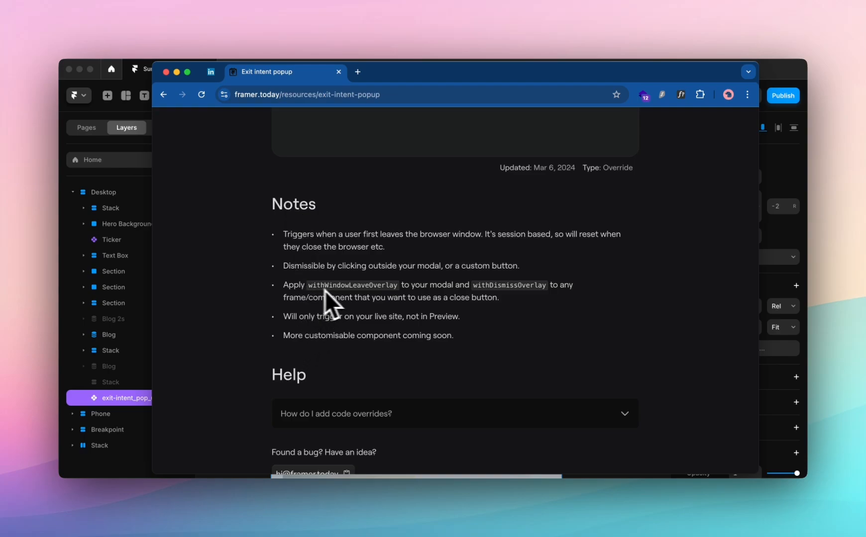
pyautogui.moveTo(196, 306)
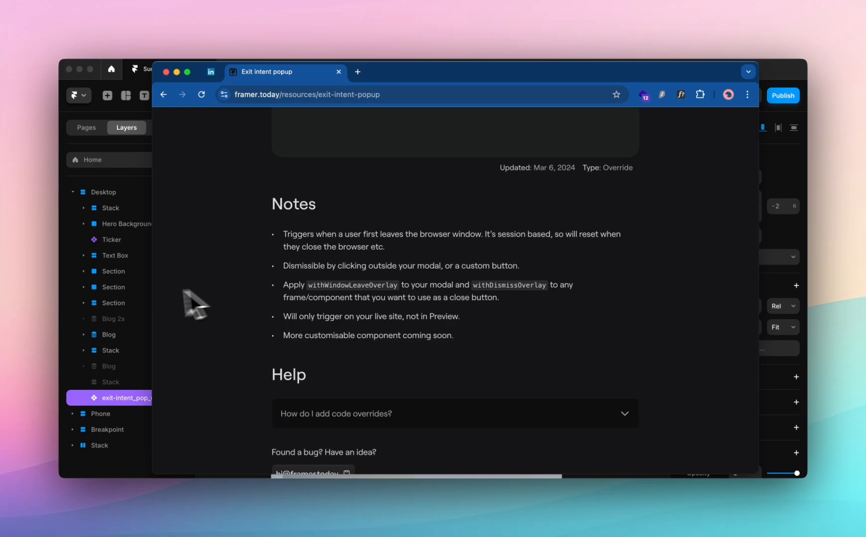
pyautogui.moveTo(558, 306)
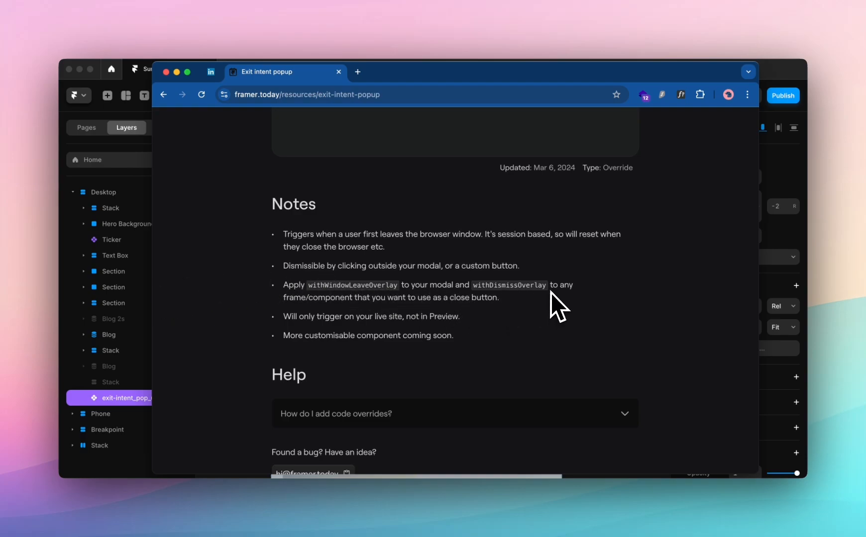
pyautogui.moveTo(690, 167)
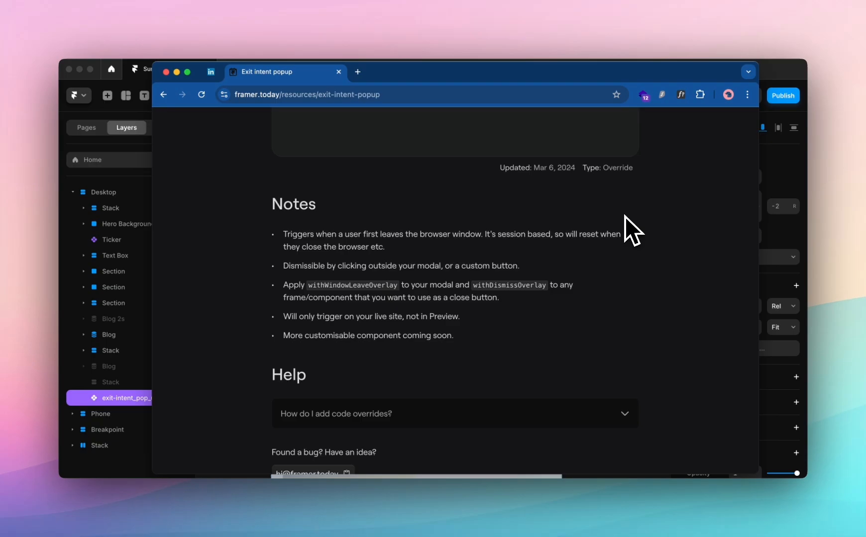
pyautogui.moveTo(500, 334)
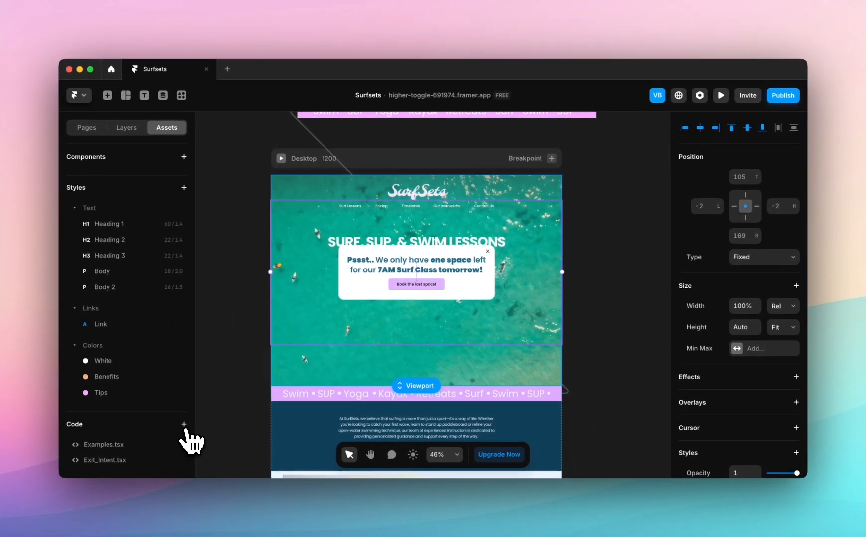
# - Create a new code override file titled 'Exit-Intent_2'
pyautogui.click(184, 423)
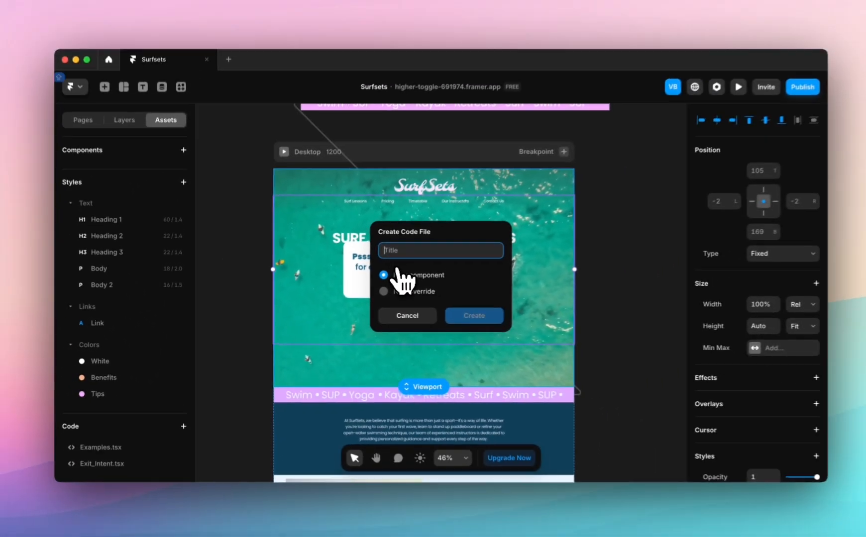
pyautogui.write('Exit-Intent_2')
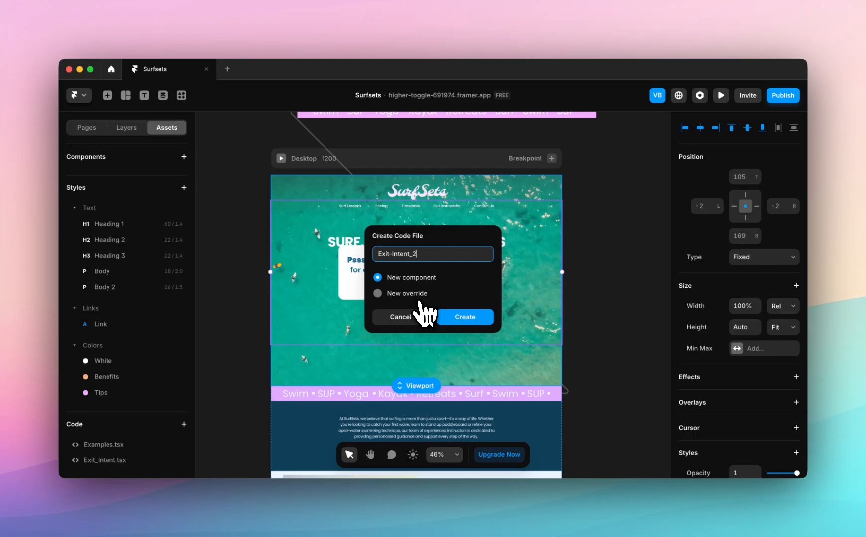
pyautogui.click(377, 293)
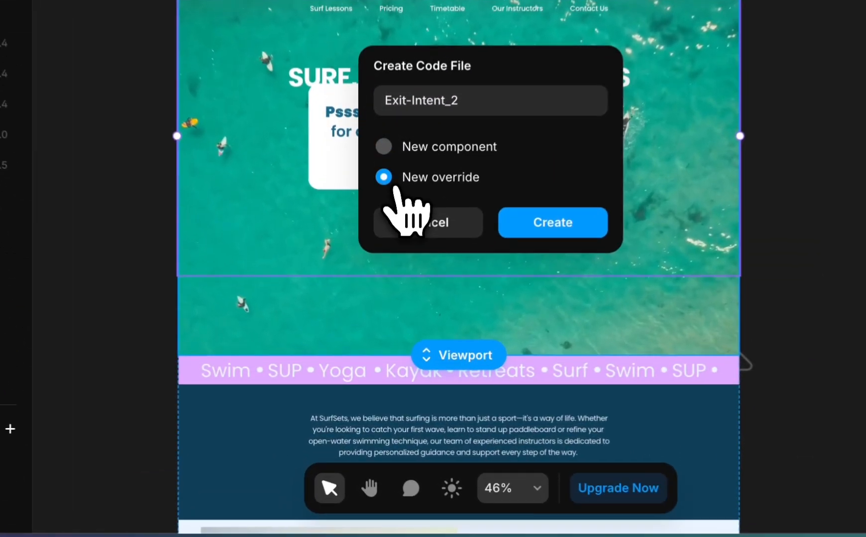
pyautogui.click(551, 223)
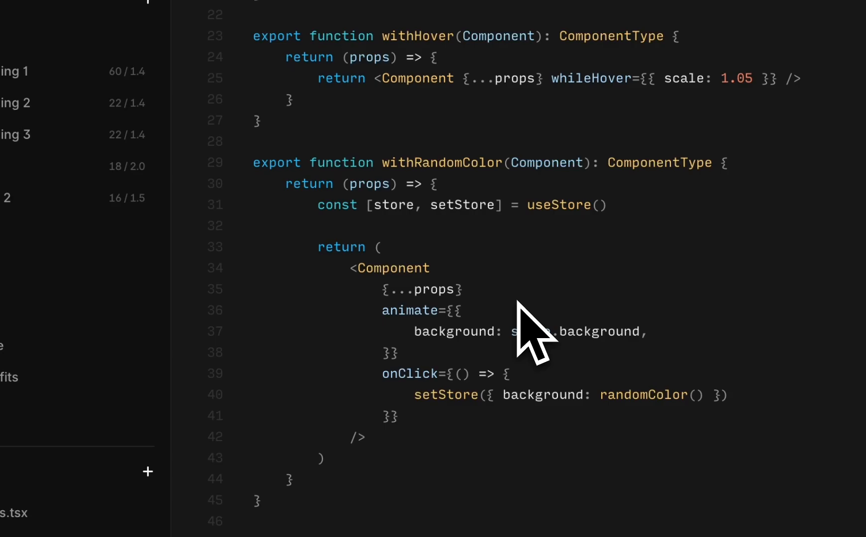
pyautogui.scroll(-3)
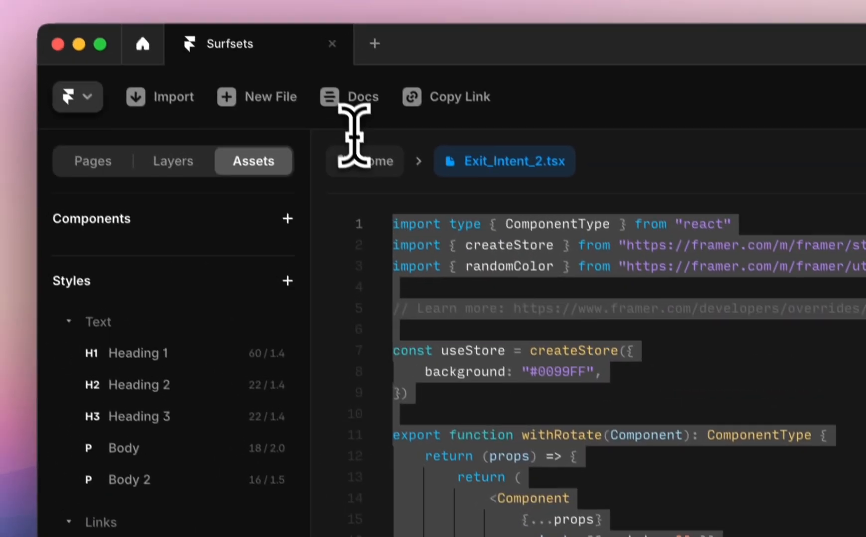
pyautogui.scroll(-3)
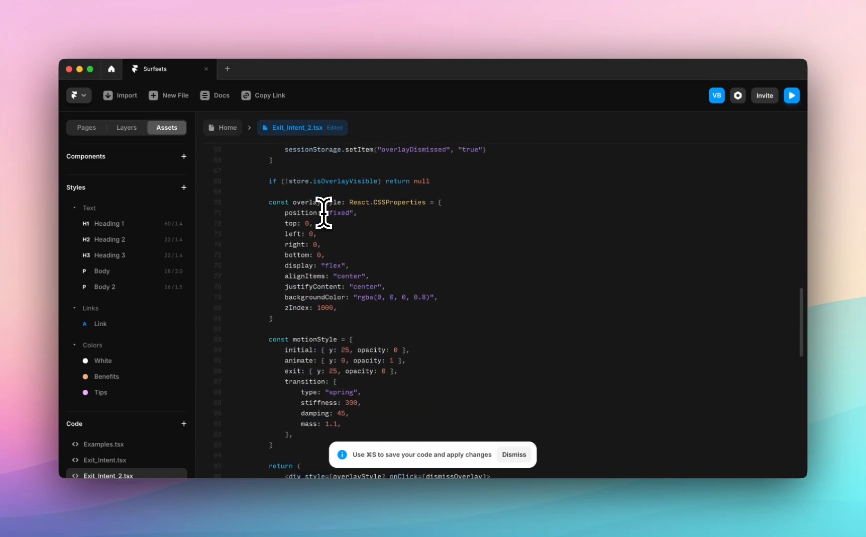
pyautogui.scroll(-3)
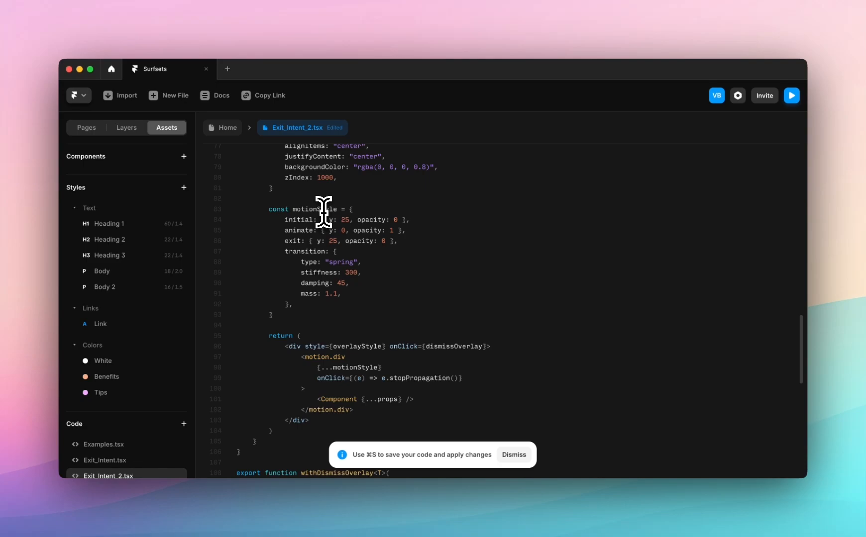
pyautogui.scroll(-3)
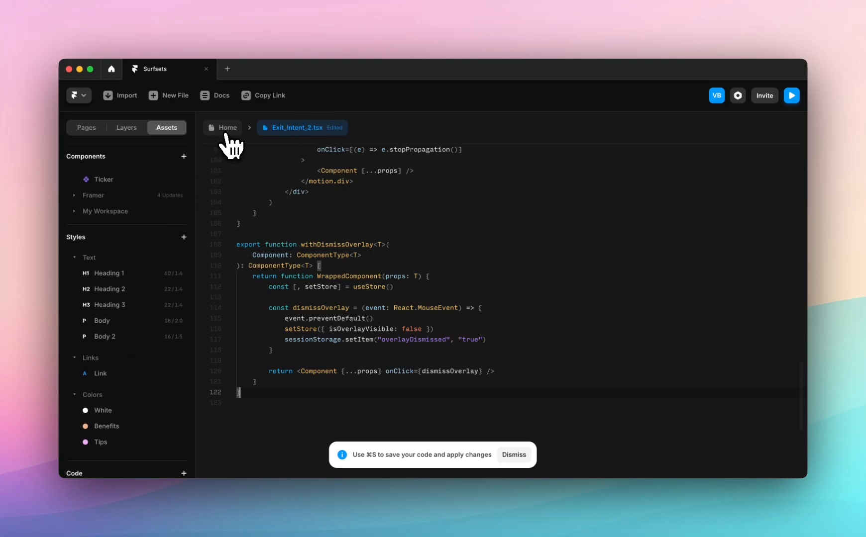
# - Give exit-intent_pop_up the withWindowLeaveOverlay override from the Exit_Intent_2 file
pyautogui.click(222, 127)
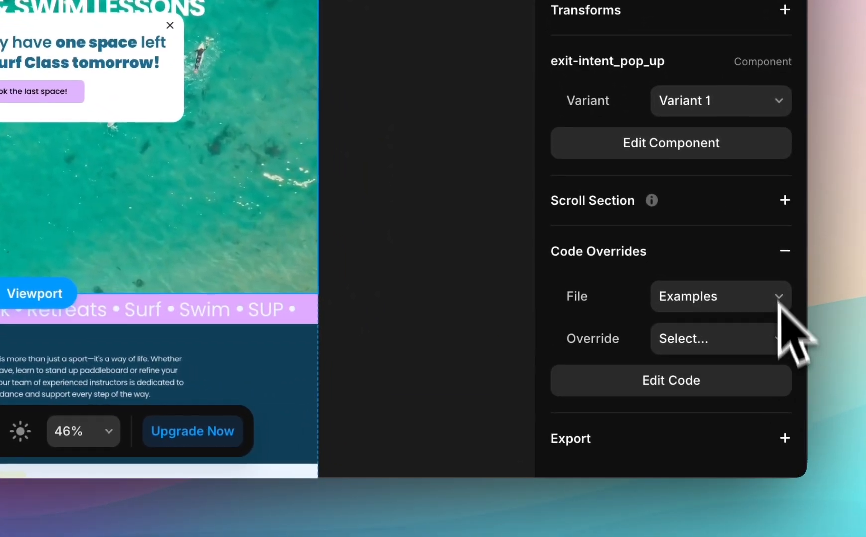
pyautogui.click(720, 296)
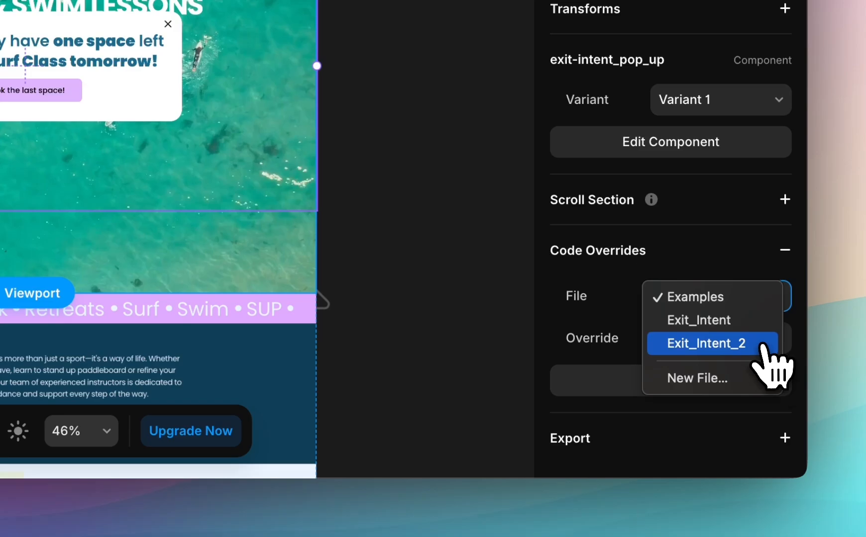
pyautogui.click(702, 343)
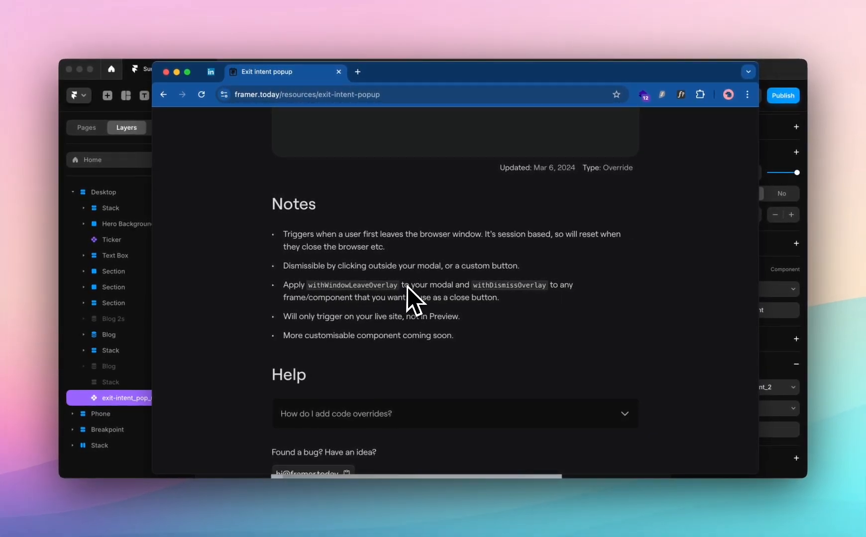
pyautogui.moveTo(522, 298)
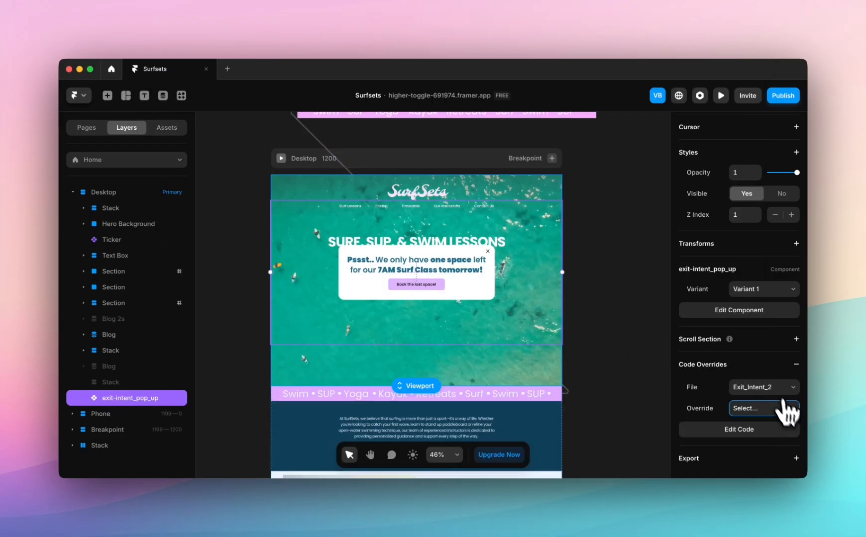
pyautogui.click(761, 408)
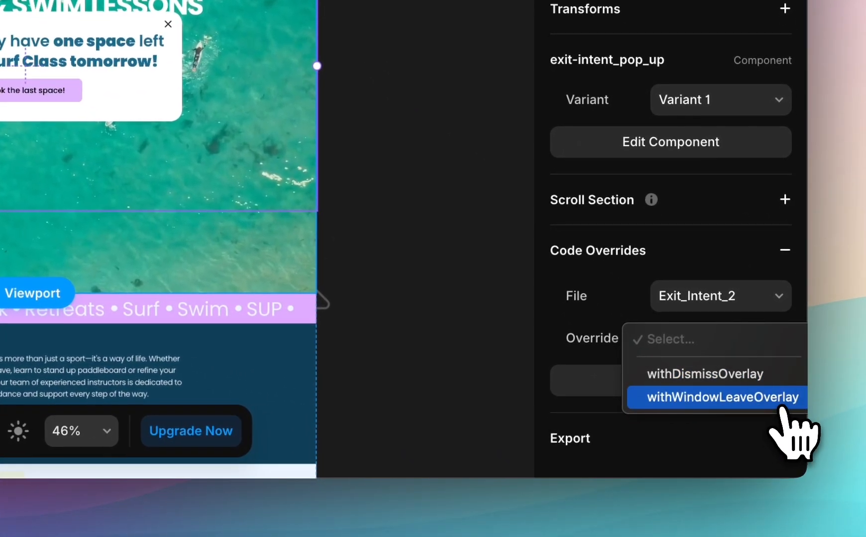
pyautogui.click(715, 397)
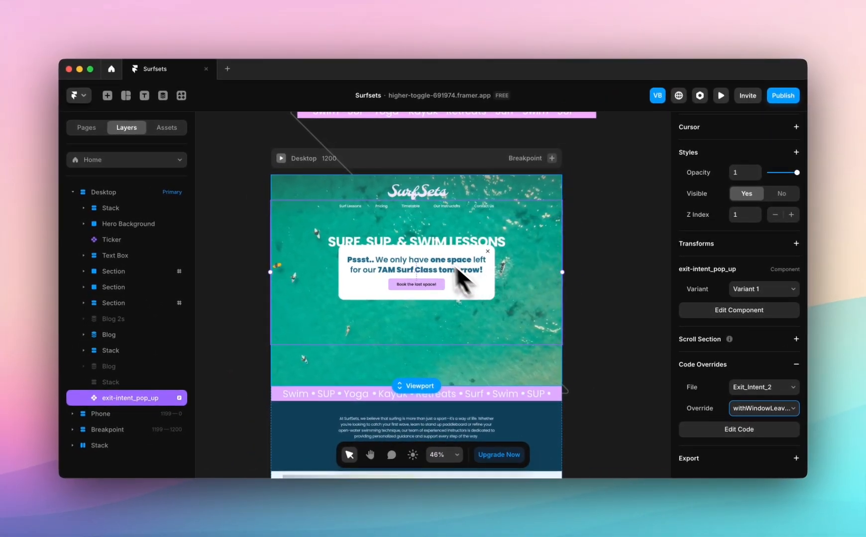
pyautogui.moveTo(562, 241)
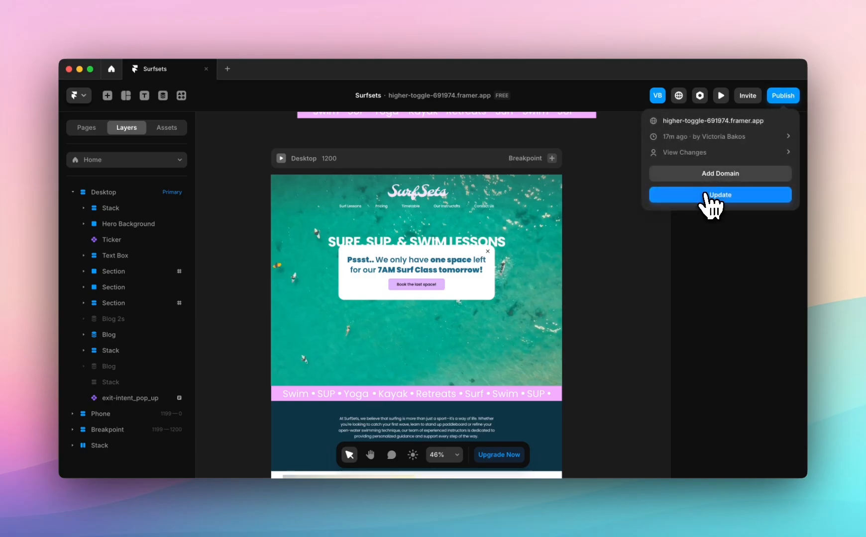
# - Publish the site update and load higher-toggle-691974.framer.app in an incognito window
pyautogui.click(719, 195)
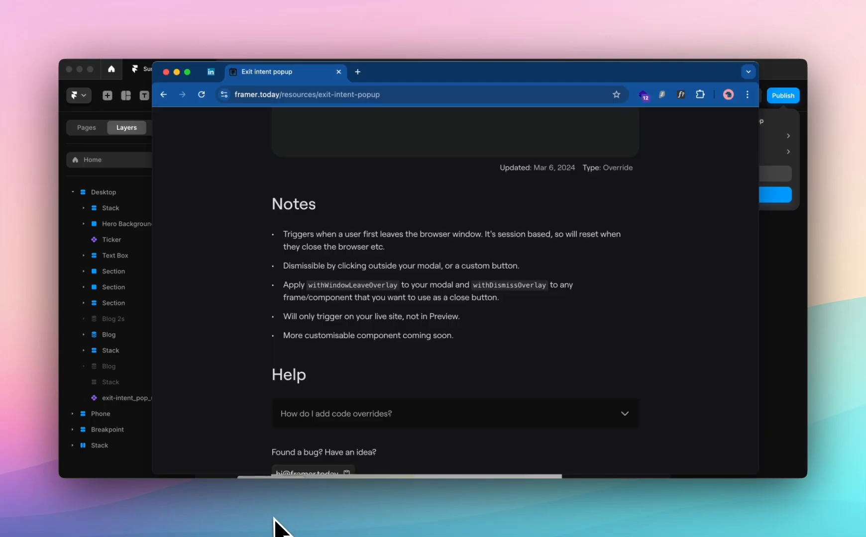
pyautogui.moveTo(263, 105)
pyautogui.write('in')
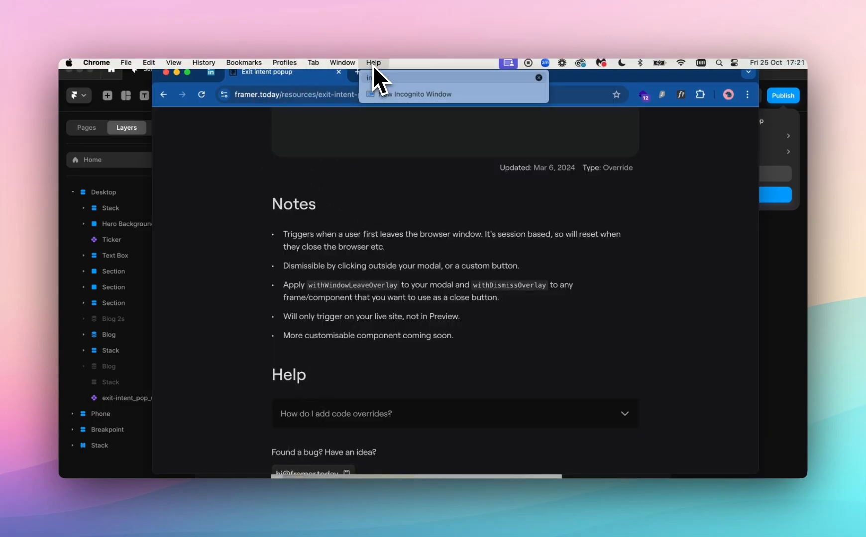
pyautogui.click(417, 94)
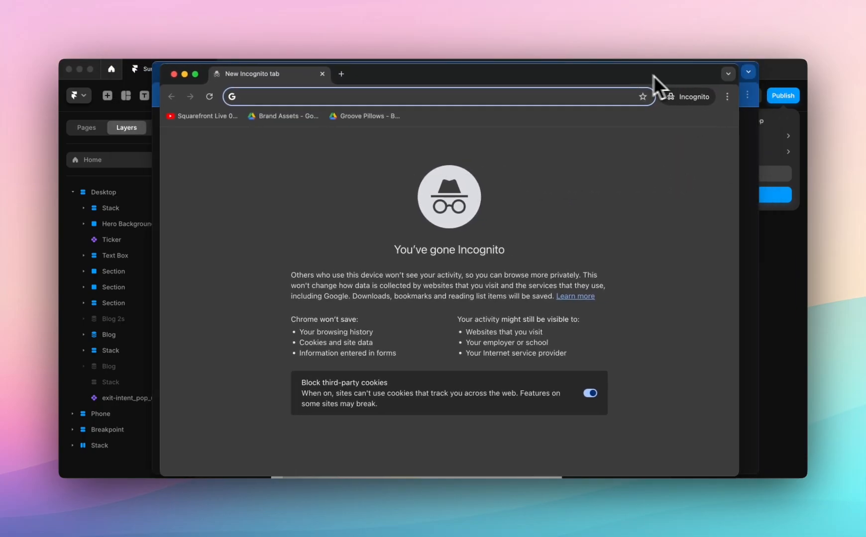
pyautogui.write('higher-toggle-691974.framer.app')
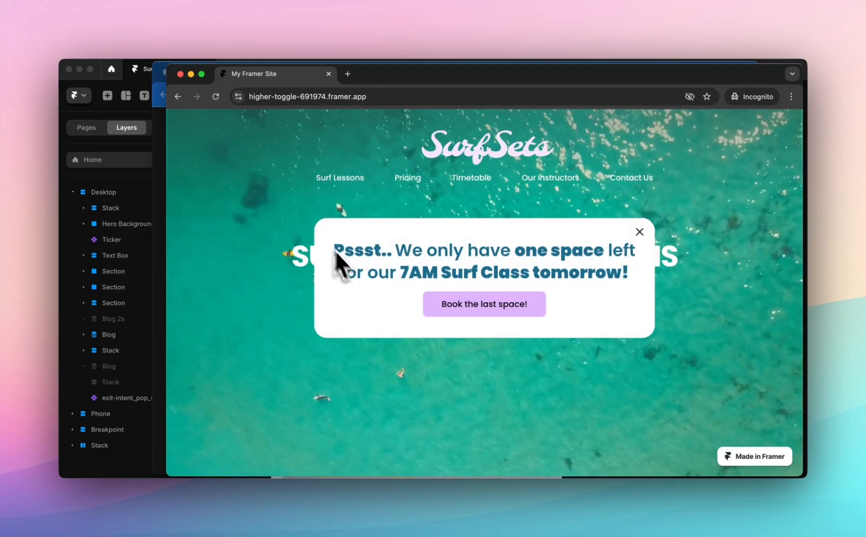
pyautogui.moveTo(579, 276)
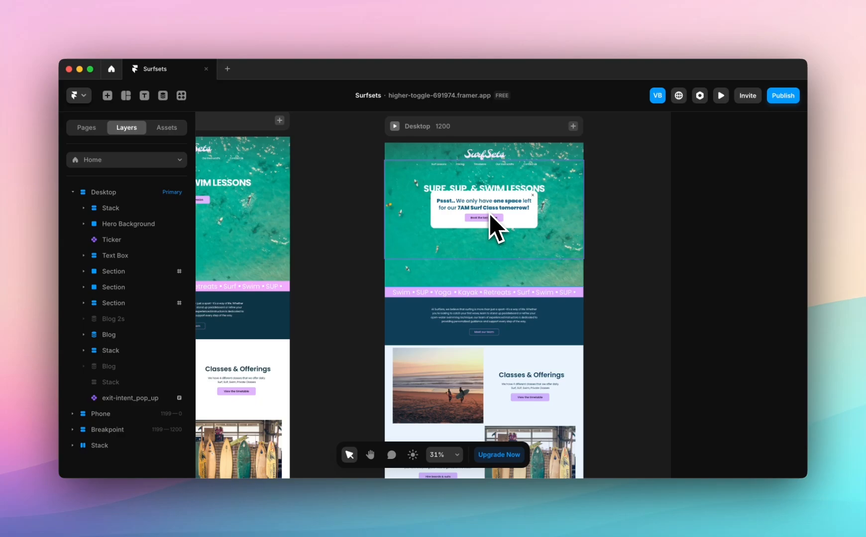
pyautogui.moveTo(585, 232)
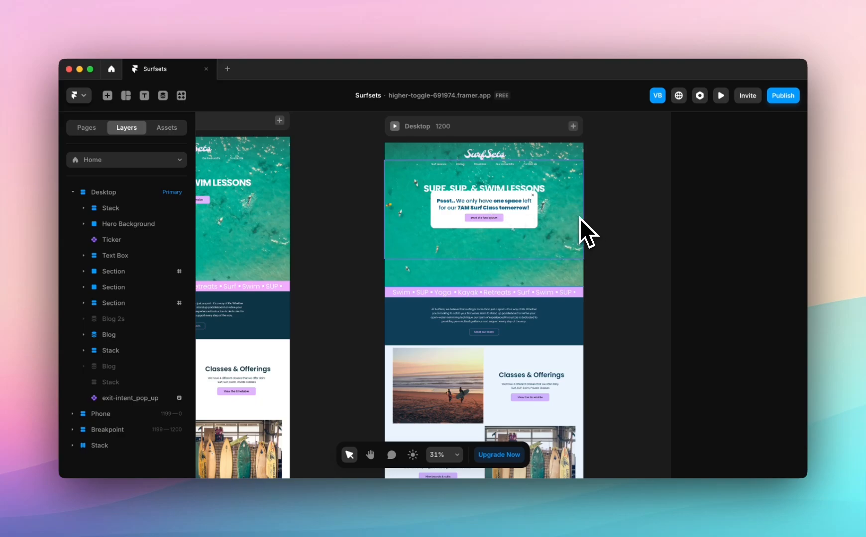